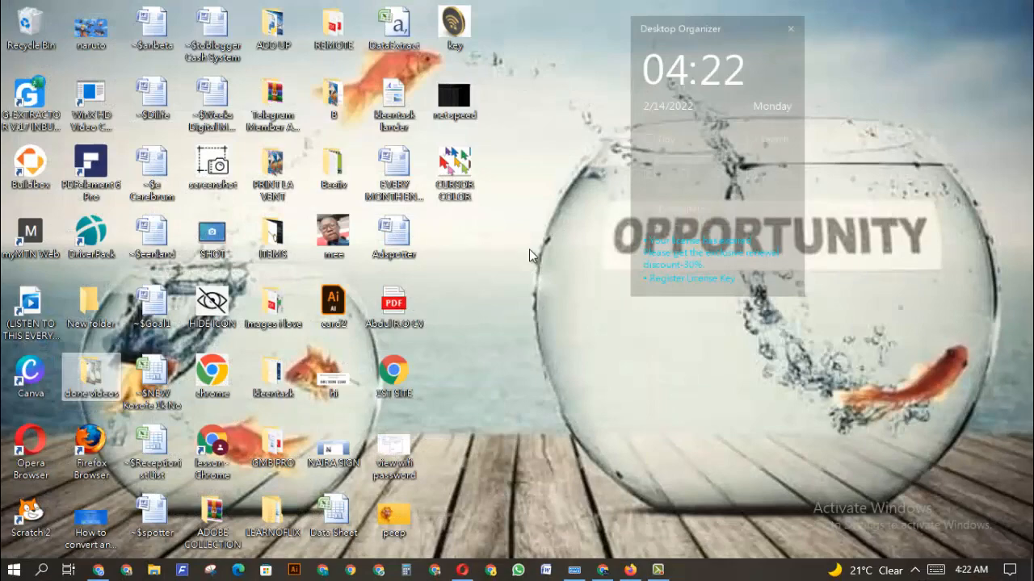
# Show the Downloads folder in File Explorer via Quick access, listing 597 items by date.
pyautogui.click(154, 570)
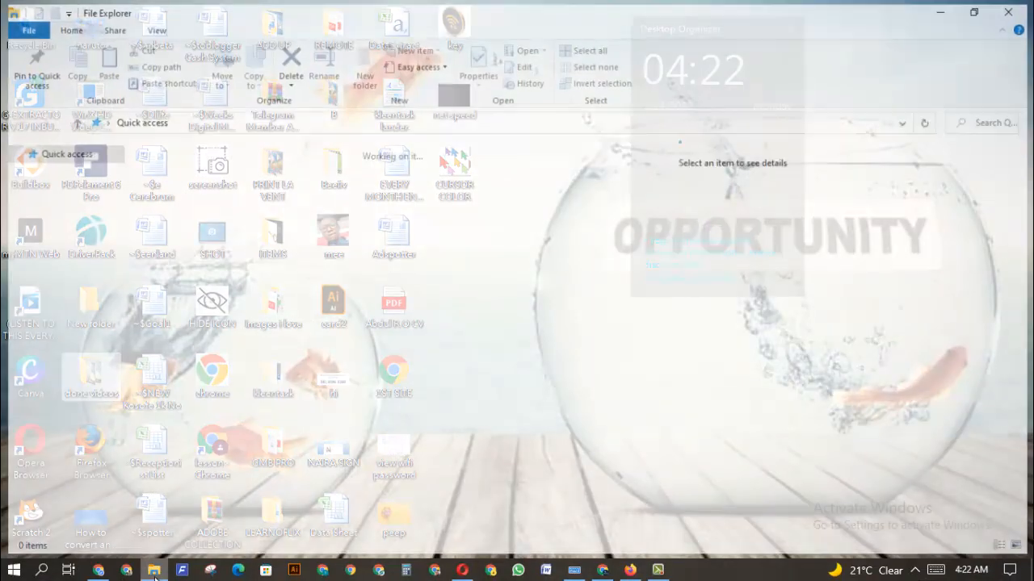
pyautogui.click(153, 572)
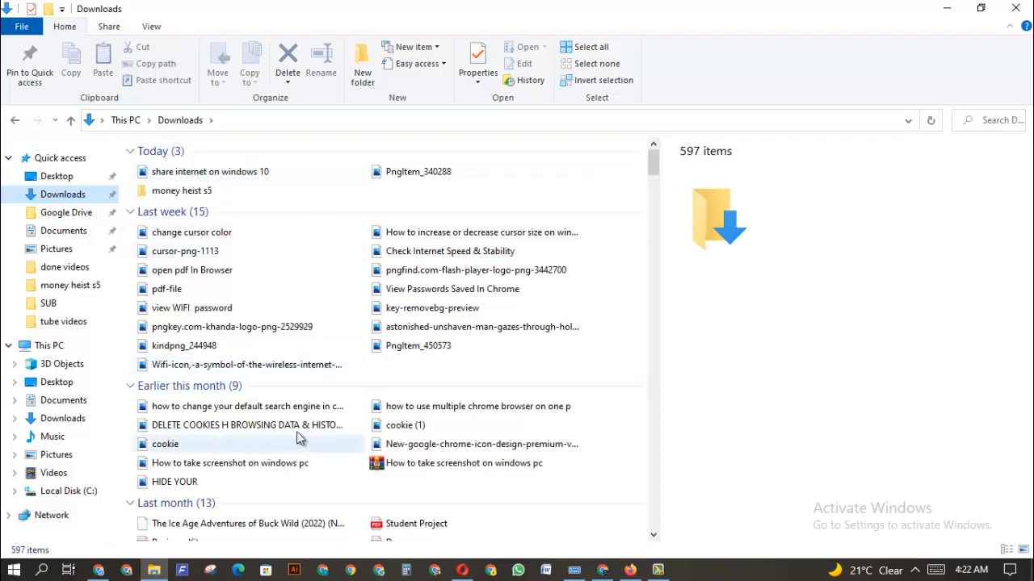
pyautogui.moveTo(572, 293)
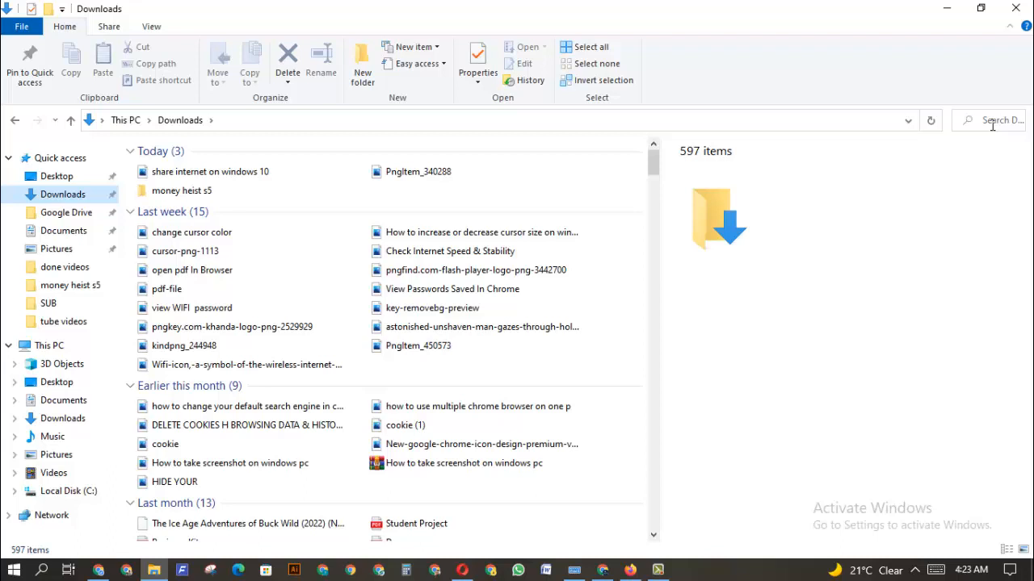
pyautogui.moveTo(63, 195)
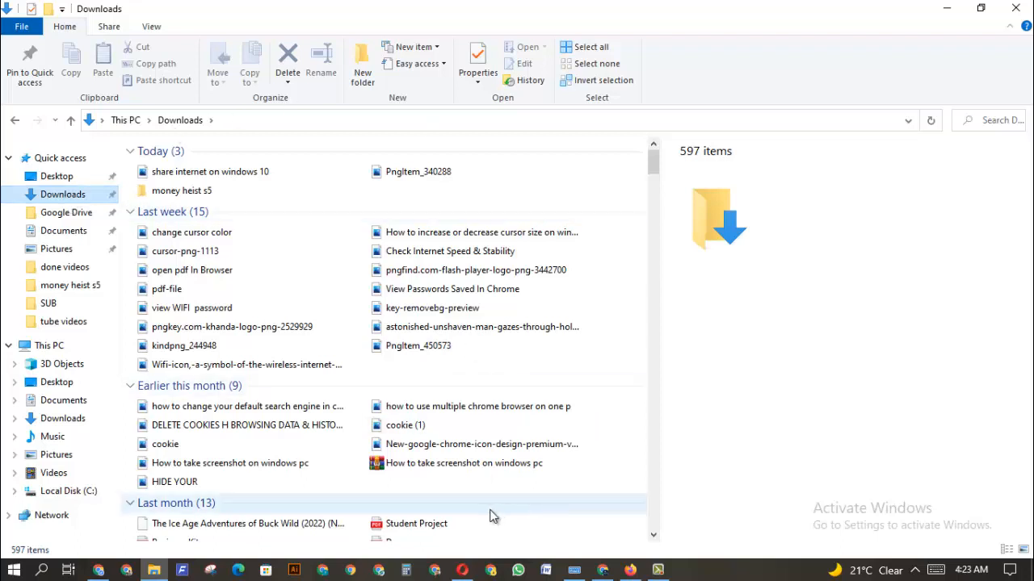
pyautogui.click(491, 572)
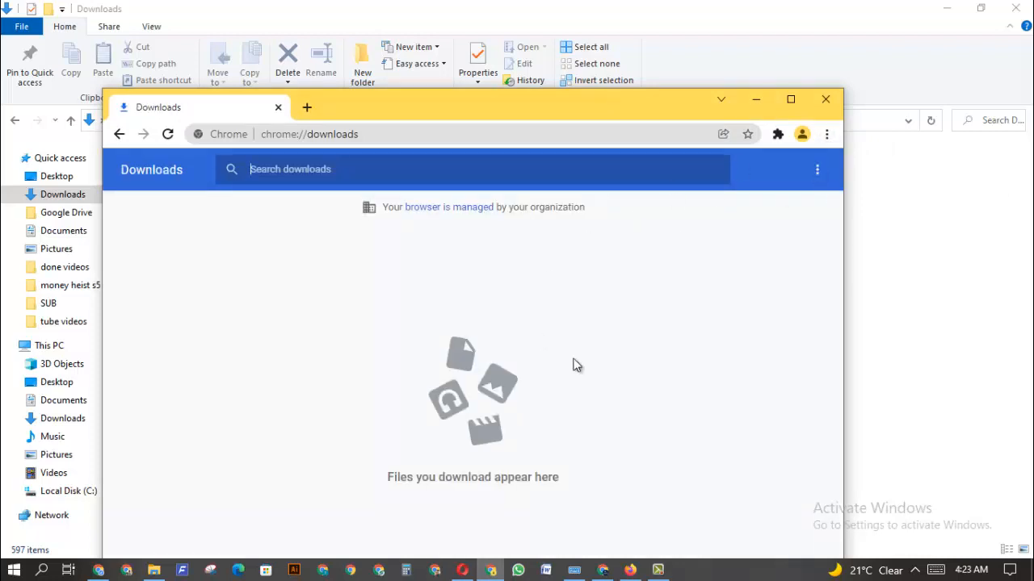
pyautogui.moveTo(607, 335)
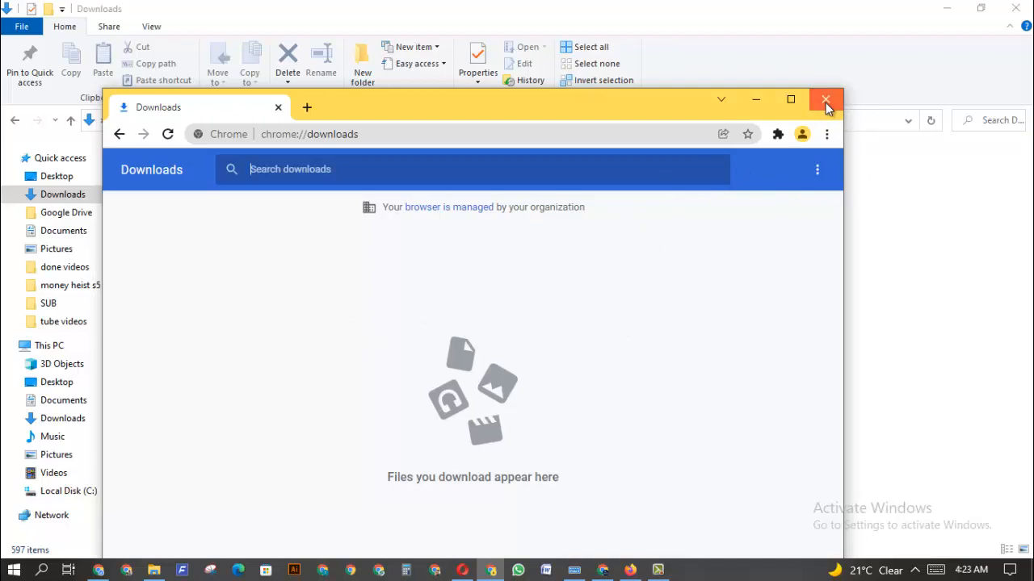
pyautogui.click(825, 100)
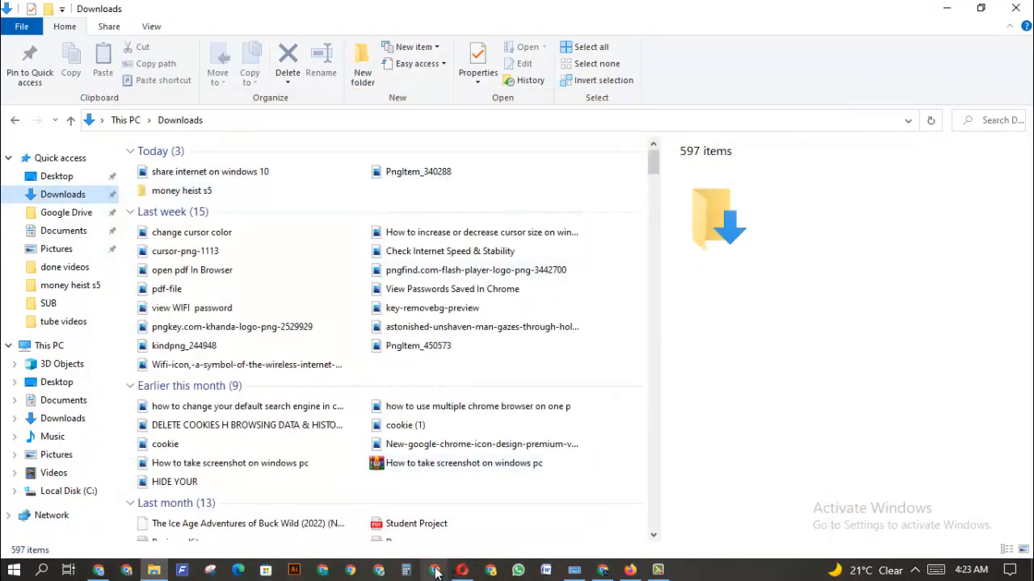
# Show Chrome's Downloads page from the three-dot menu and review entries back to January 2022.
pyautogui.click(434, 571)
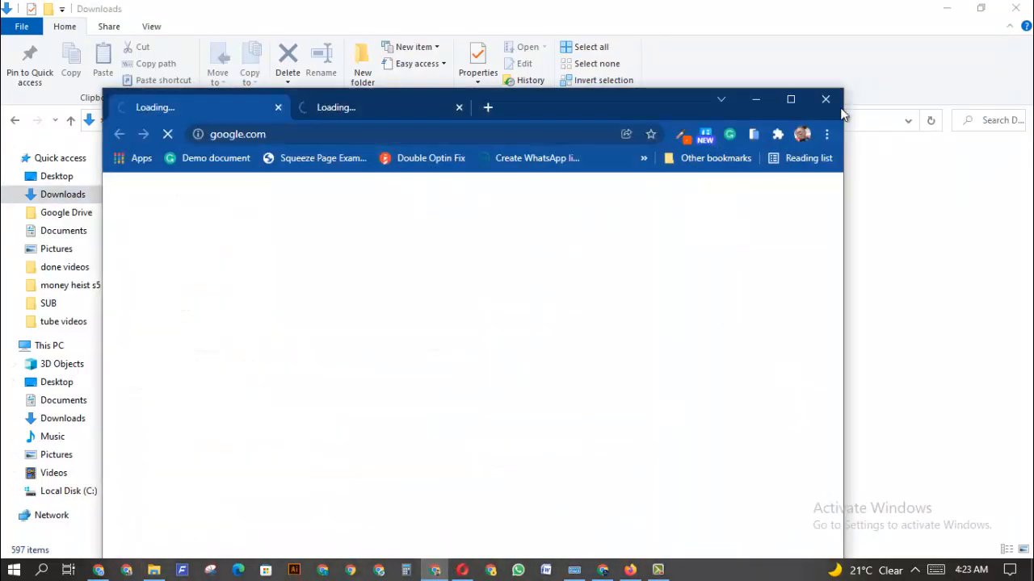
pyautogui.click(825, 134)
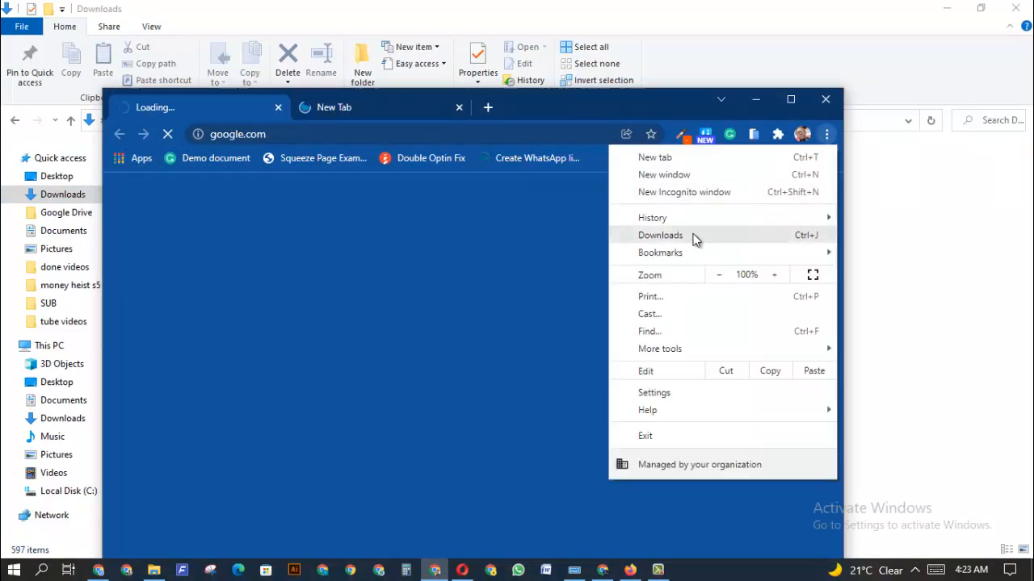
pyautogui.click(659, 236)
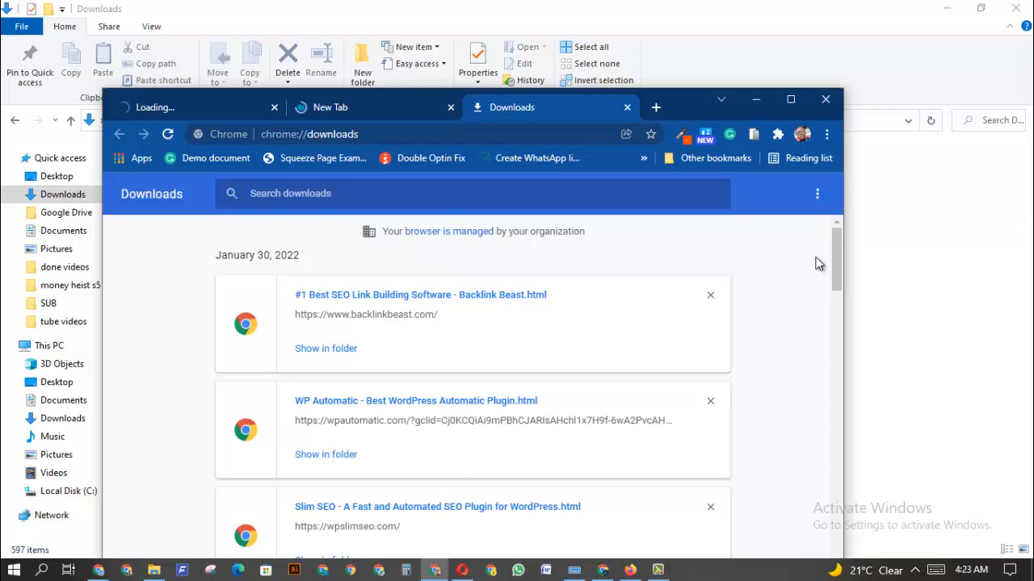
pyautogui.scroll(-3)
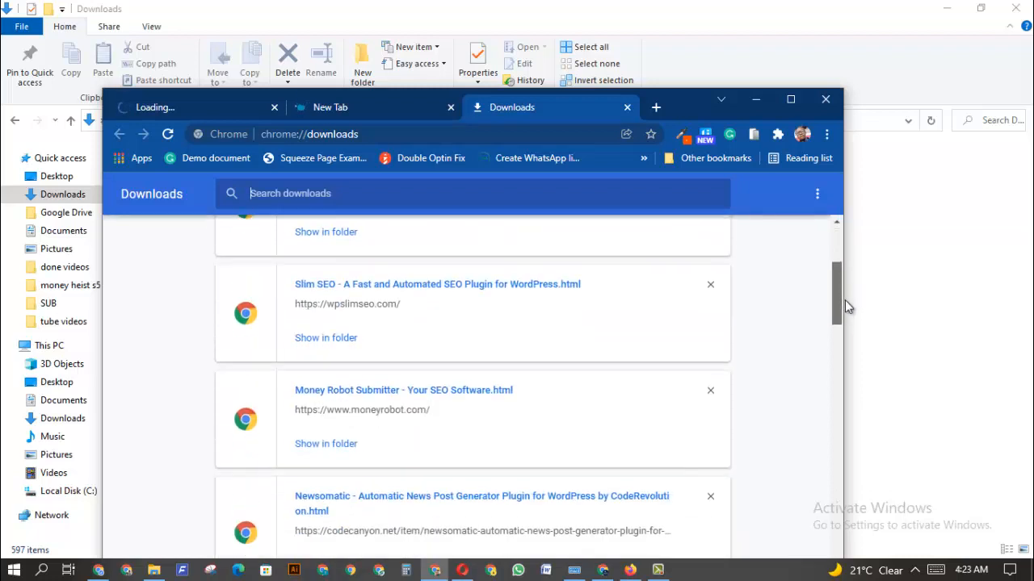
pyautogui.scroll(-3)
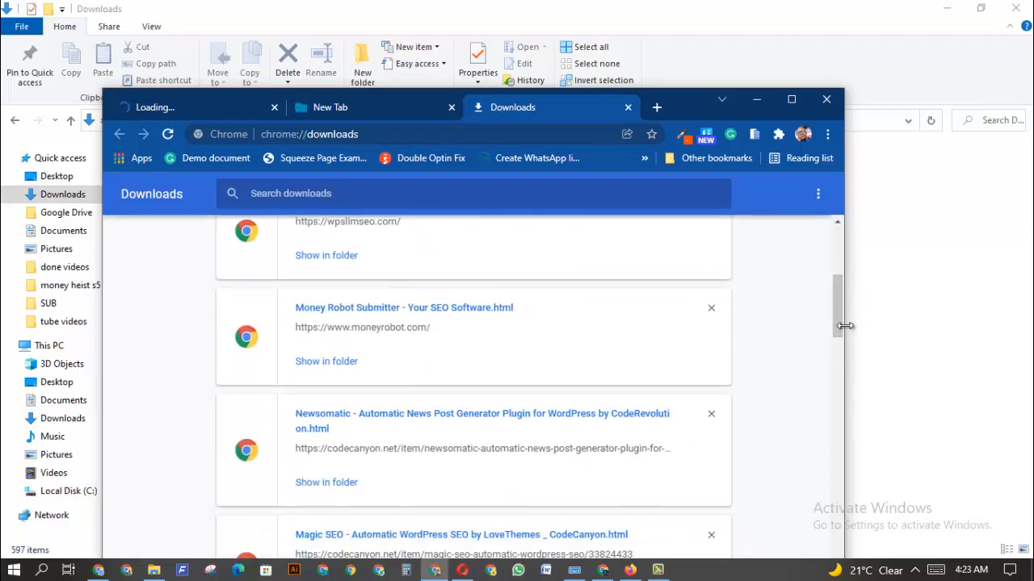
pyautogui.scroll(-3)
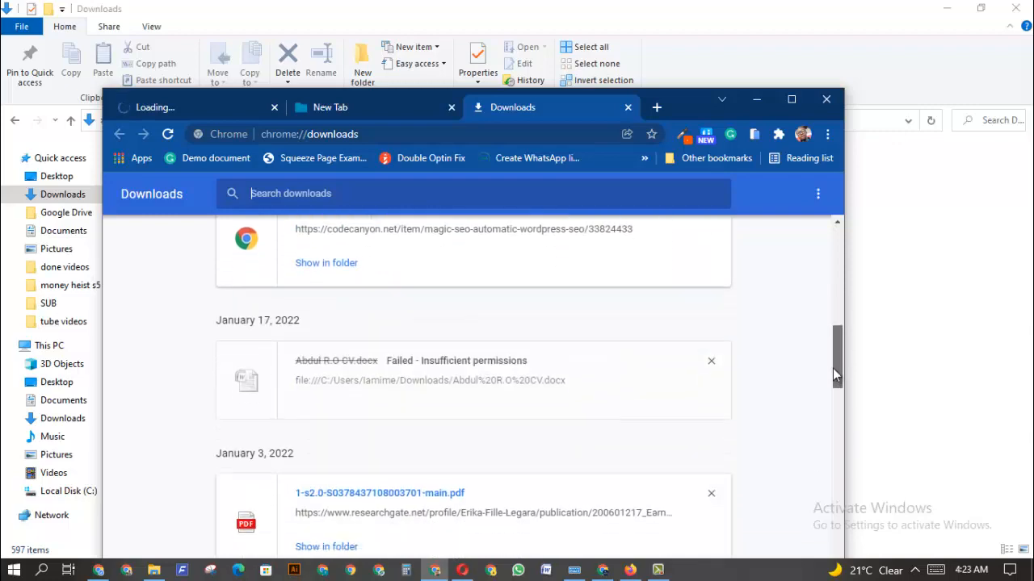
pyautogui.scroll(-3)
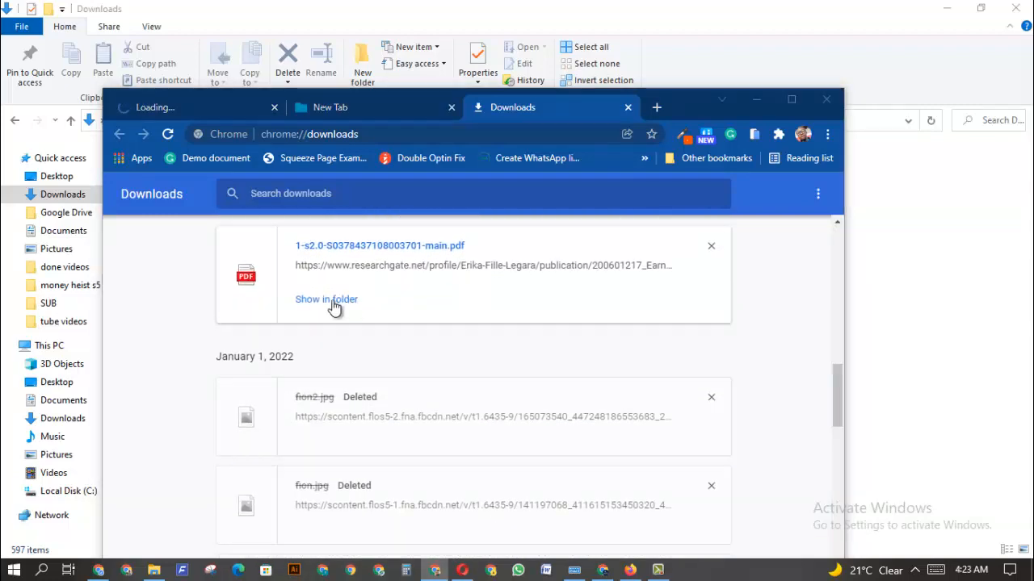
# Reveal the January 2022 Chrome-downloaded PDF highlighted in the Downloads folder.
pyautogui.click(326, 299)
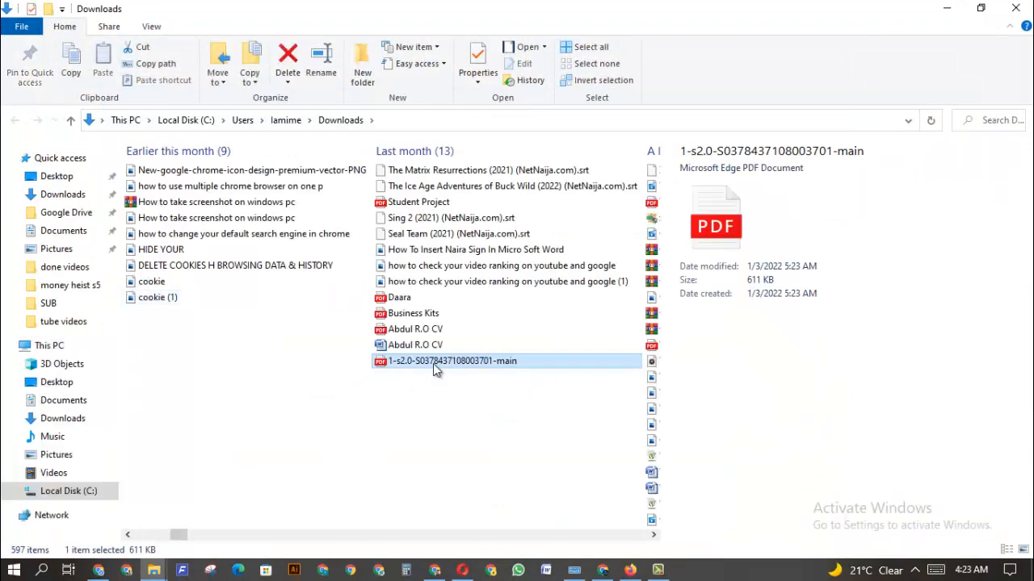
pyautogui.moveTo(444, 361)
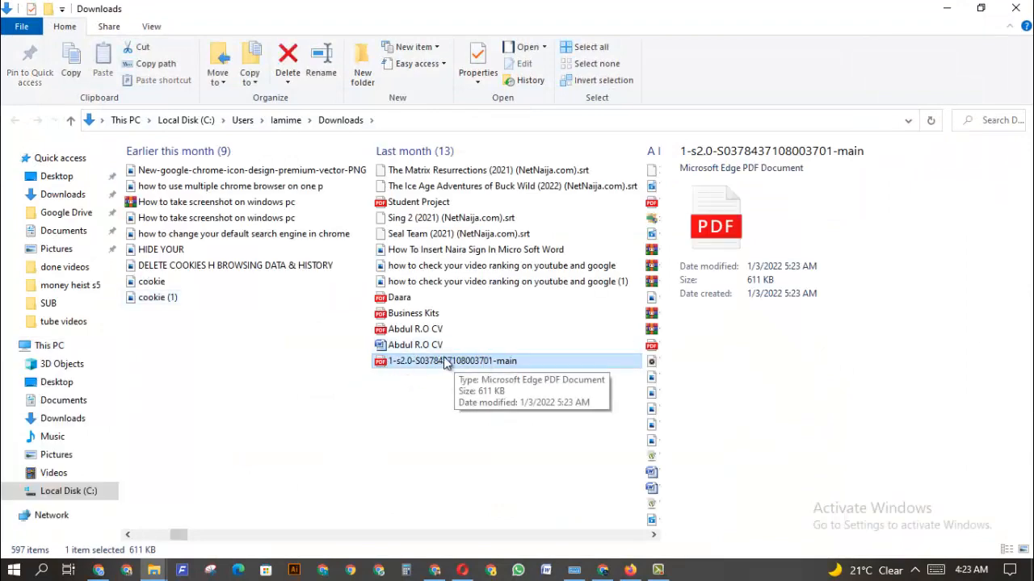
pyautogui.moveTo(483, 371)
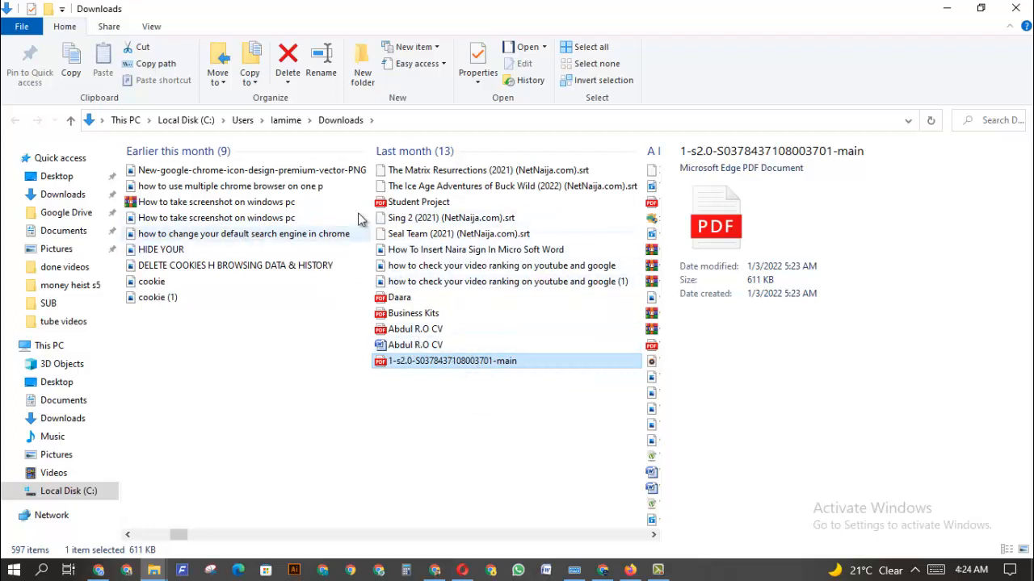
pyautogui.moveTo(362, 324)
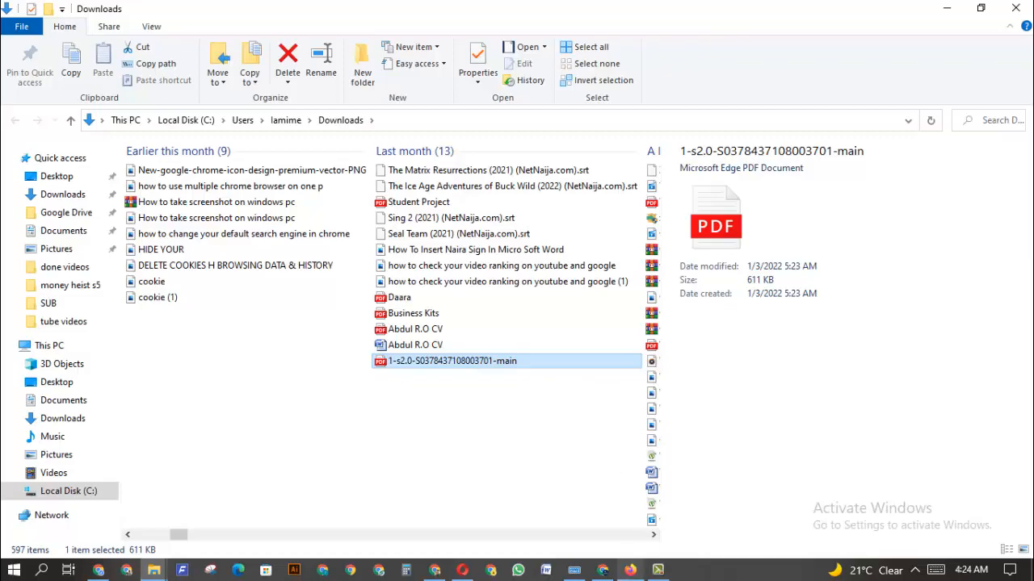
# Show Firefox's Library window on the Downloads section, which lists nothing.
pyautogui.click(630, 572)
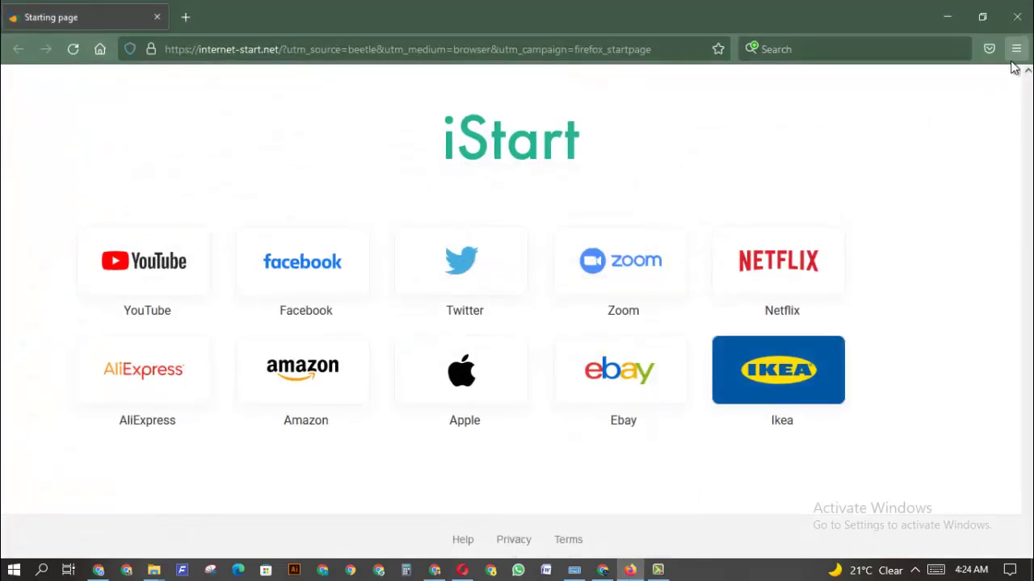
pyautogui.click(1016, 48)
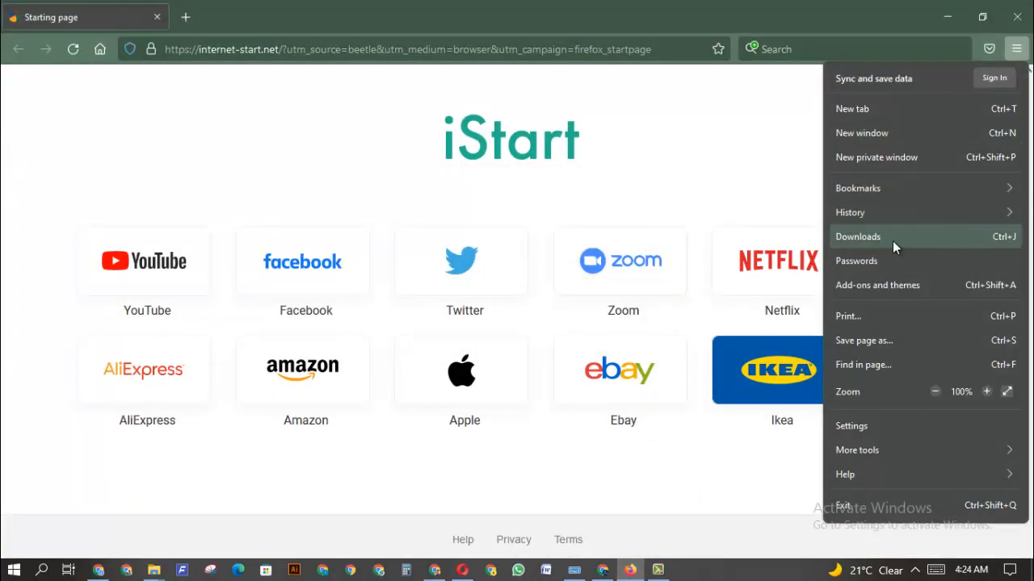
pyautogui.click(858, 235)
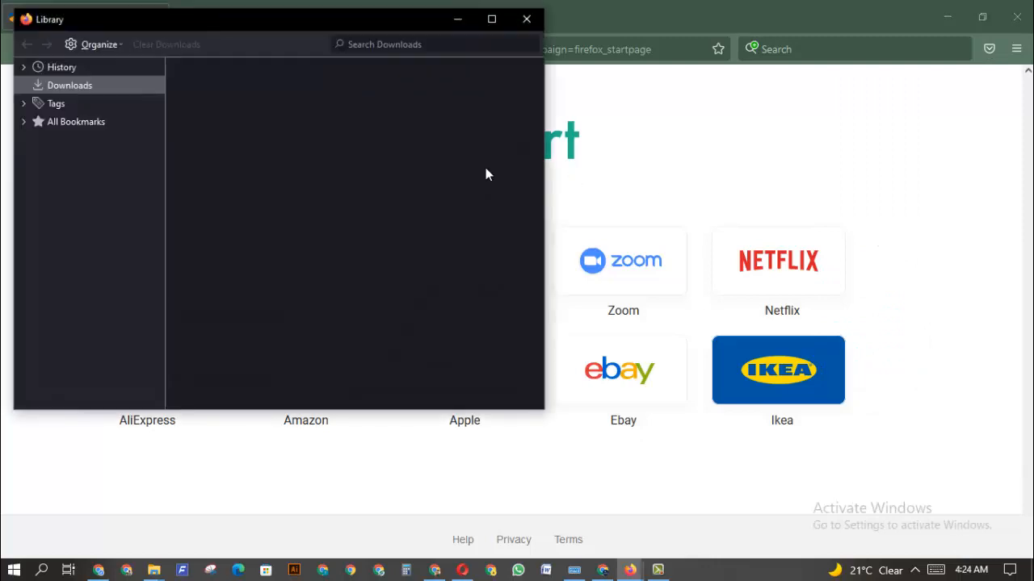
pyautogui.moveTo(307, 121)
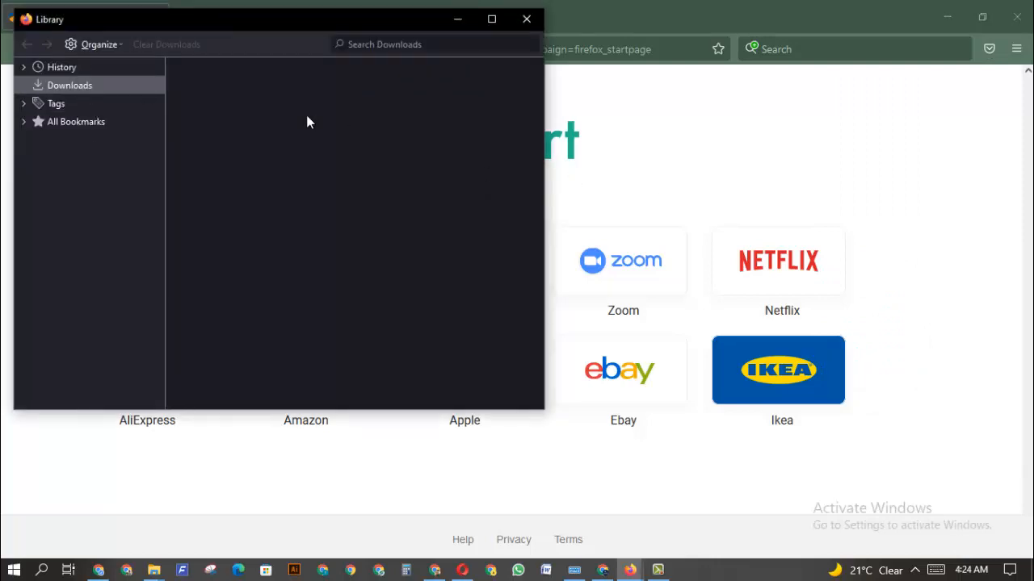
pyautogui.moveTo(272, 123)
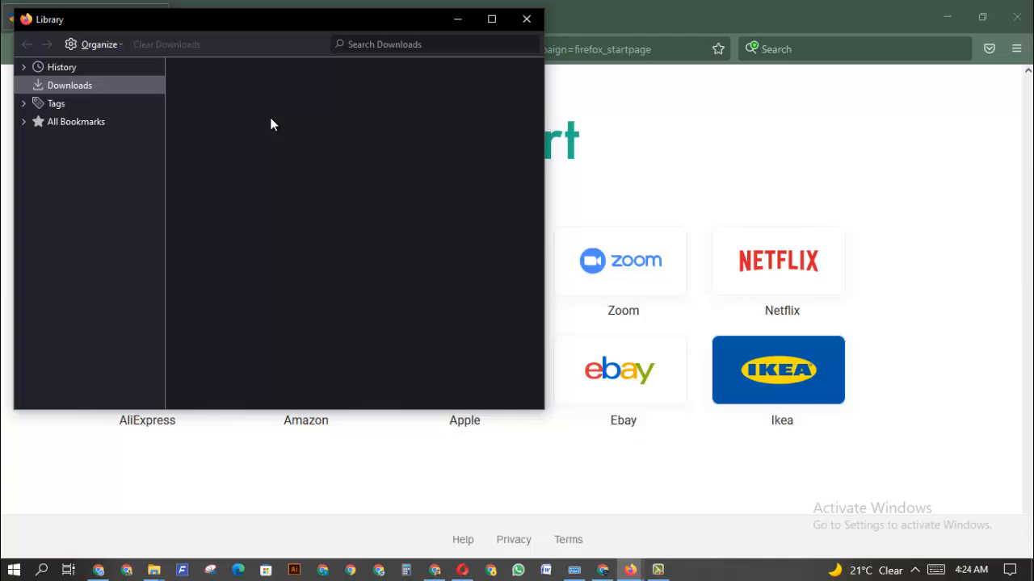
pyautogui.moveTo(530, 455)
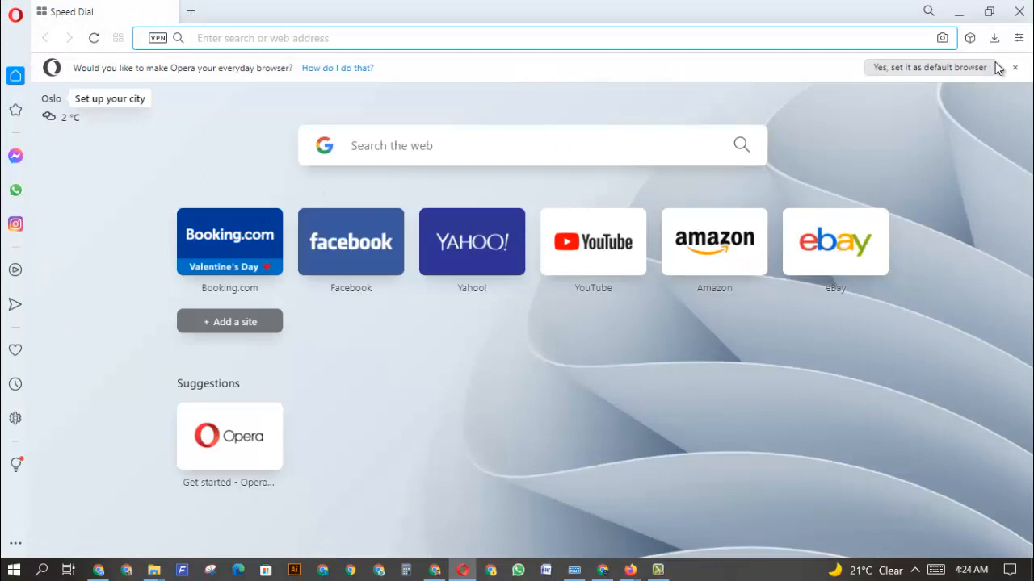
# Show Opera's full downloads page via Show more, listing the CV PDF as File not found.
pyautogui.click(995, 38)
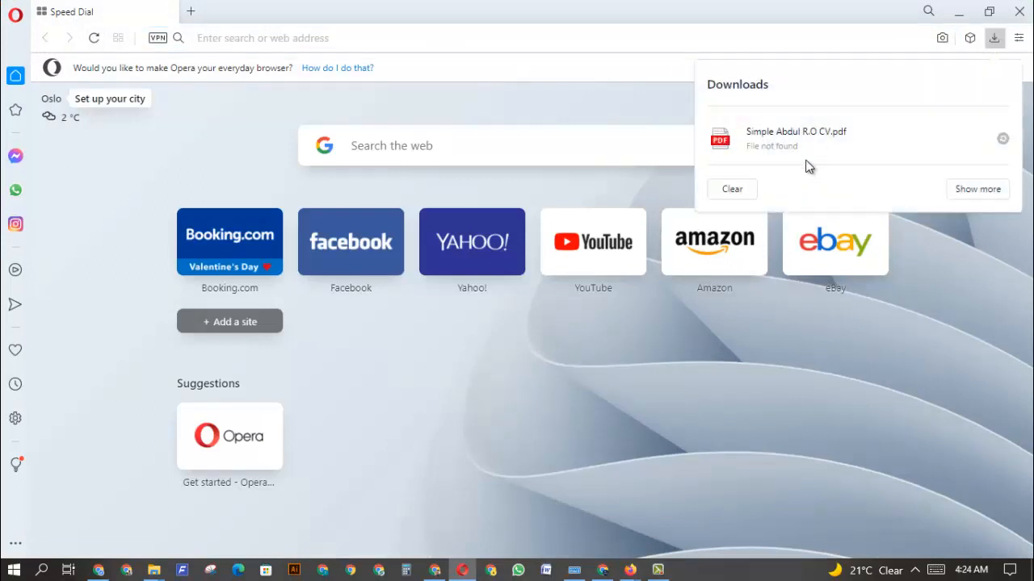
pyautogui.moveTo(1025, 142)
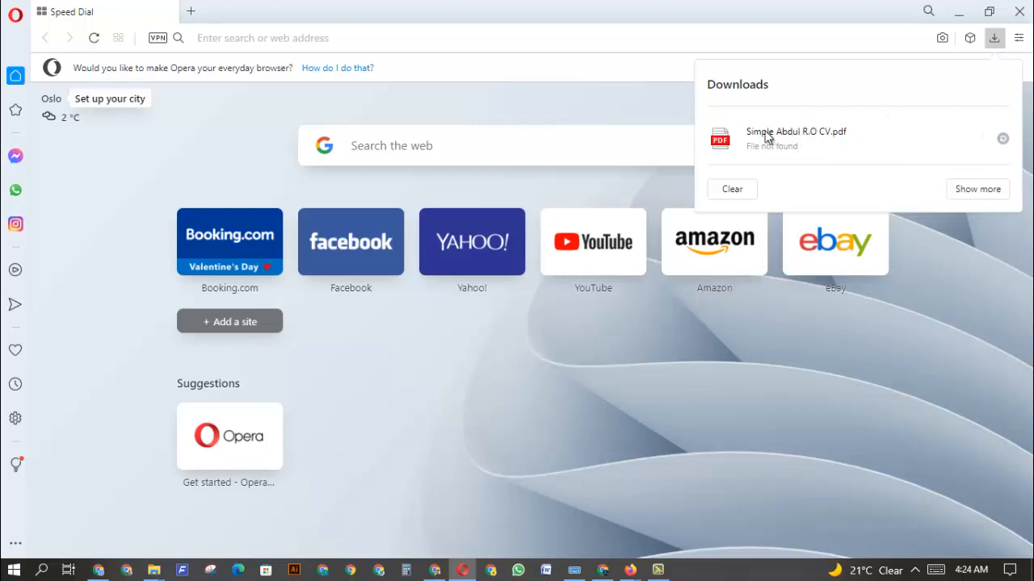
pyautogui.moveTo(977, 160)
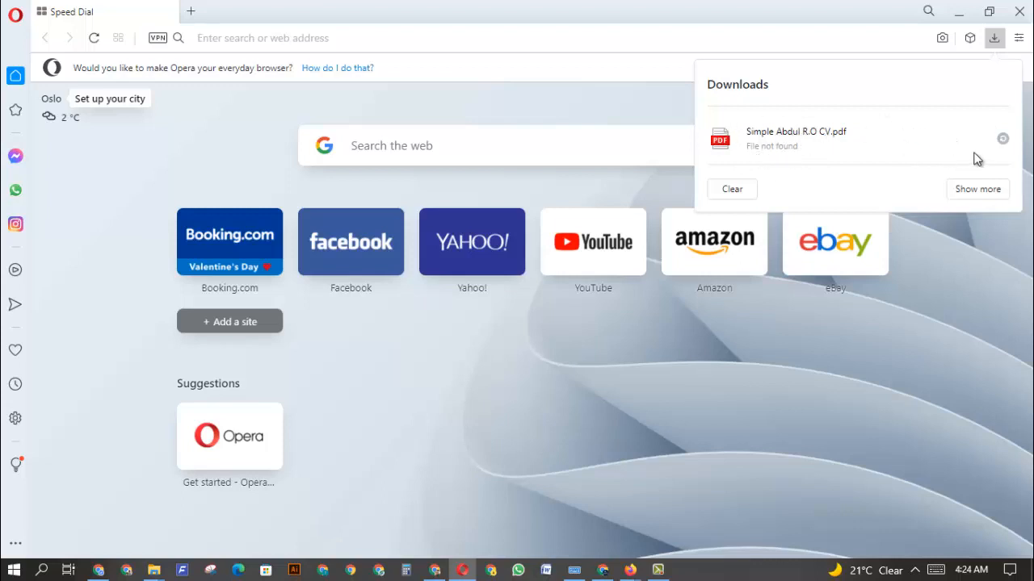
pyautogui.moveTo(767, 164)
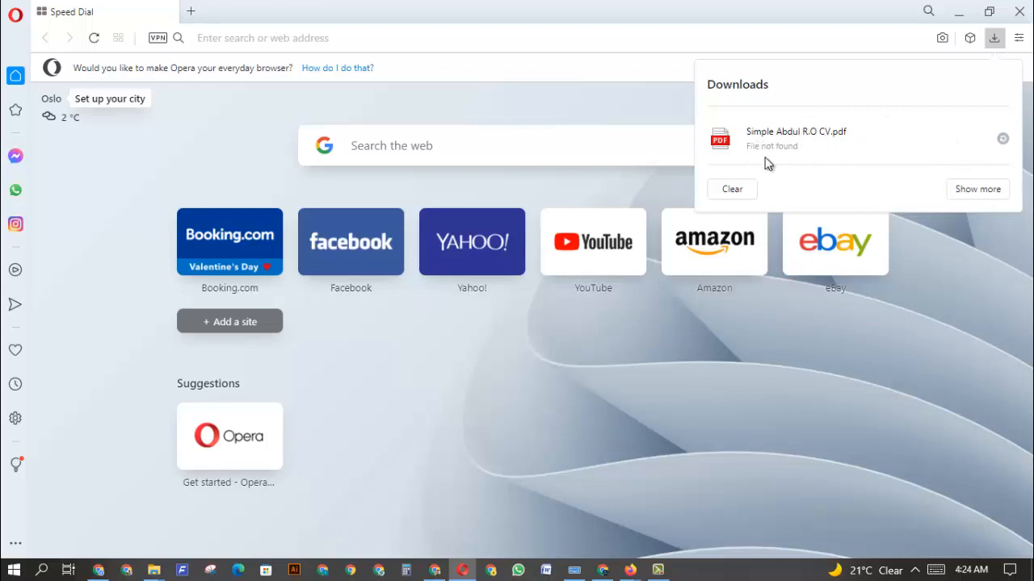
pyautogui.moveTo(953, 194)
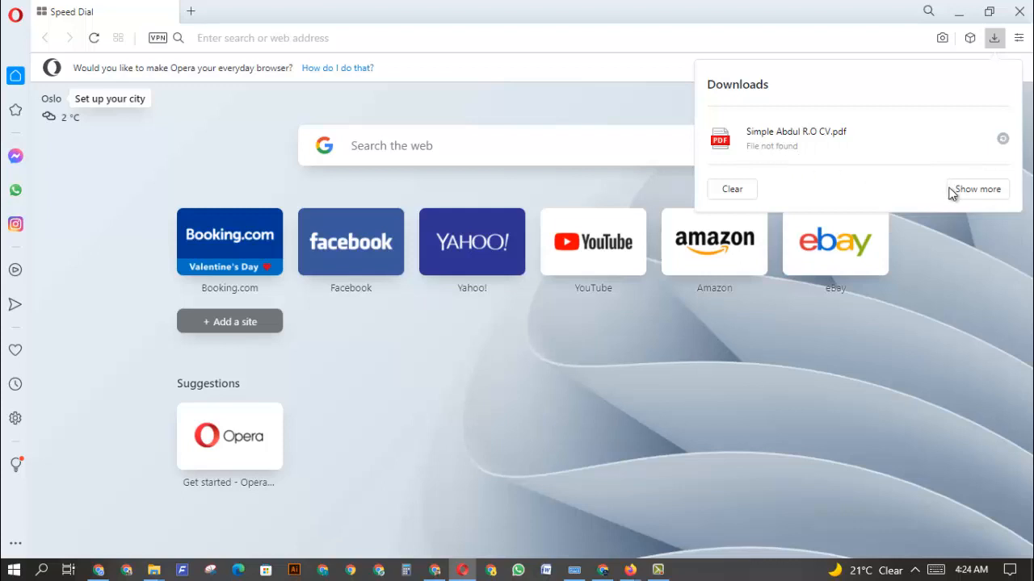
pyautogui.click(975, 189)
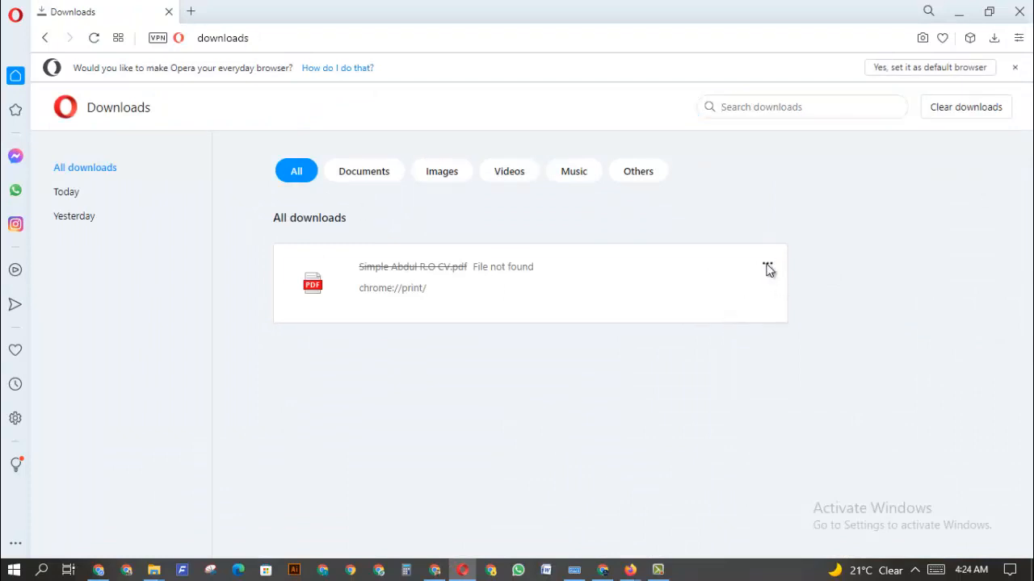
# Try revealing the missing CV download from its ... menu, then return to the Downloads folder.
pyautogui.click(769, 265)
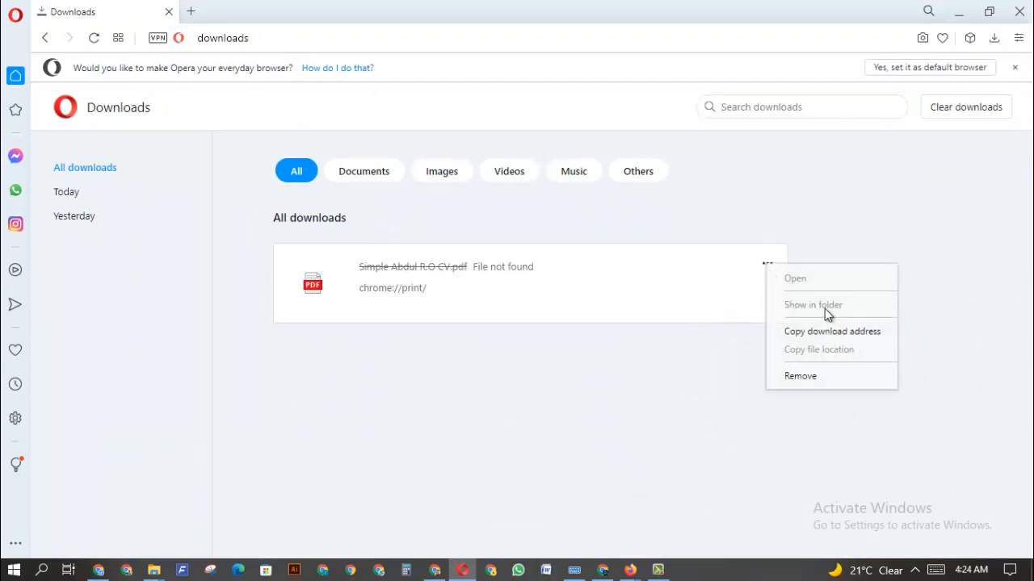
pyautogui.click(564, 449)
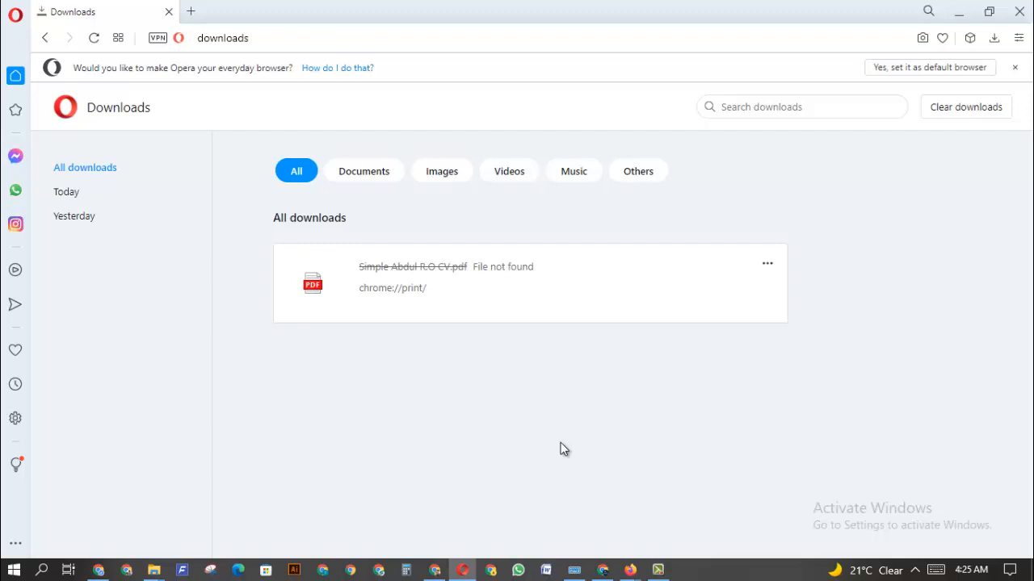
pyautogui.moveTo(170, 562)
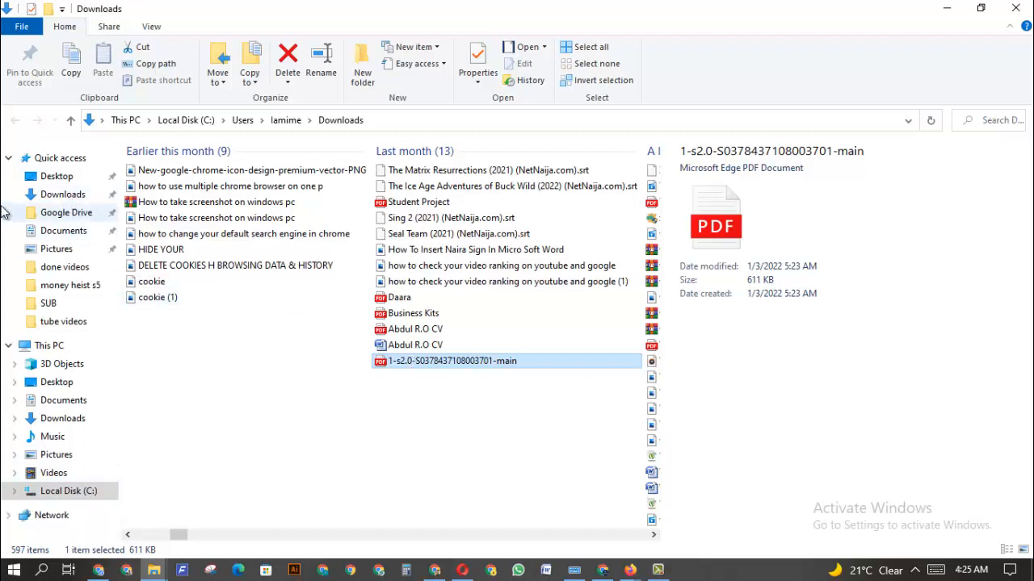
pyautogui.click(62, 194)
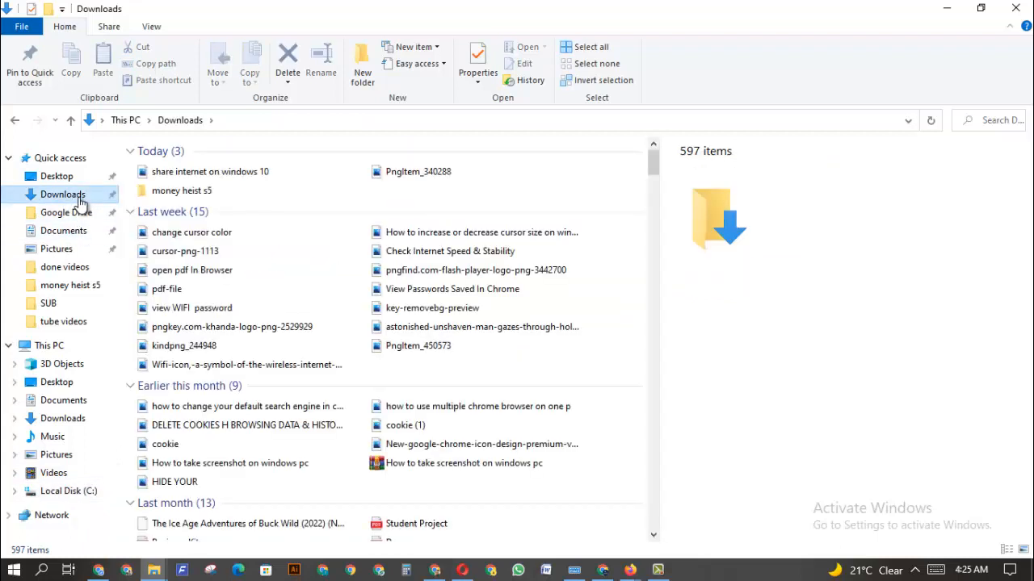